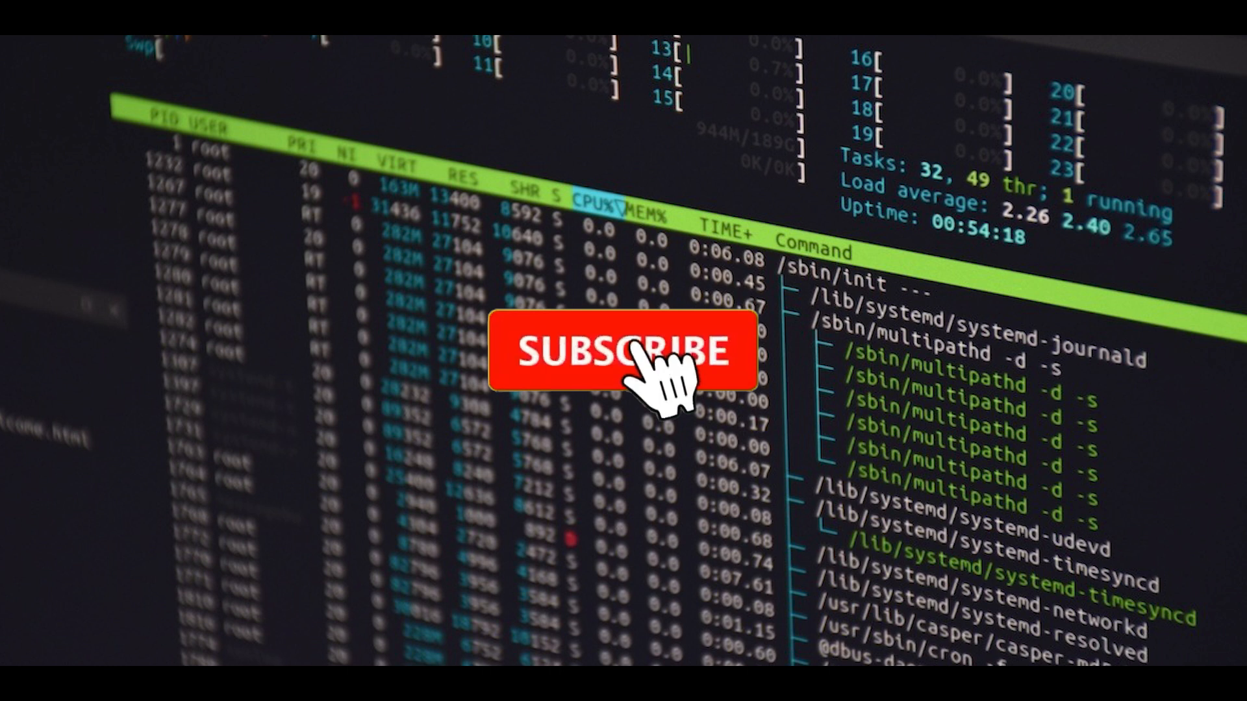
pyautogui.click(624, 352)
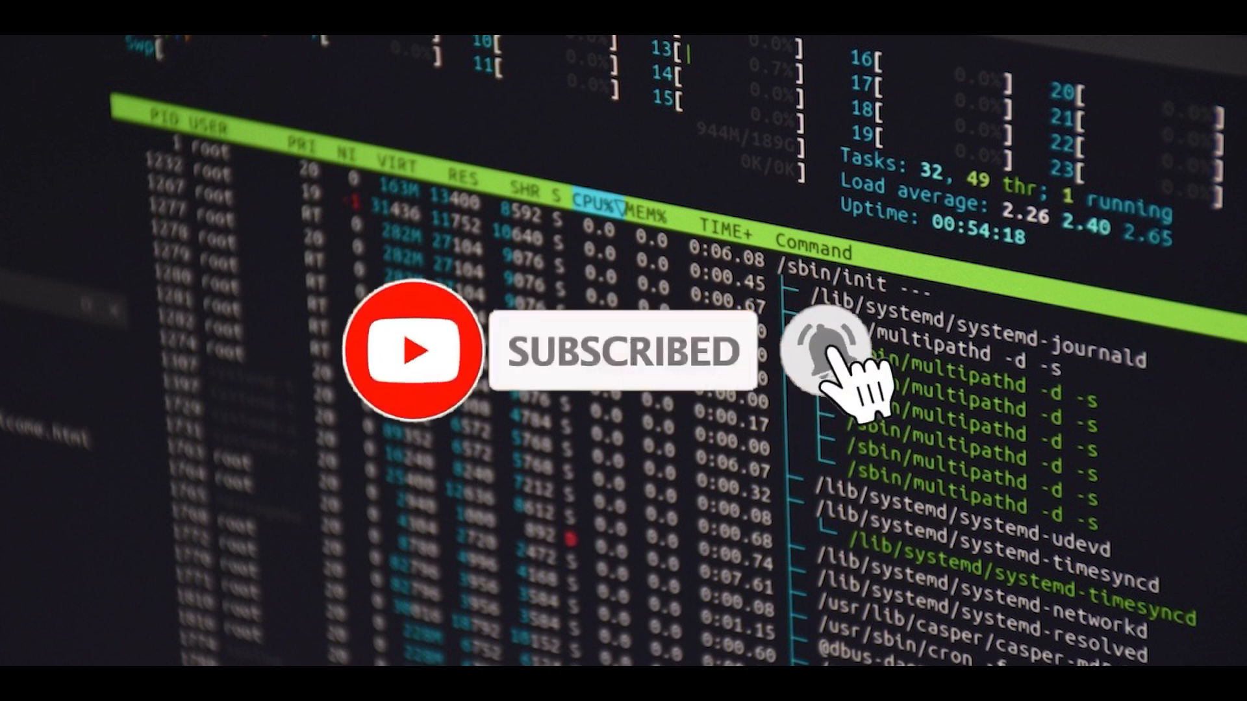